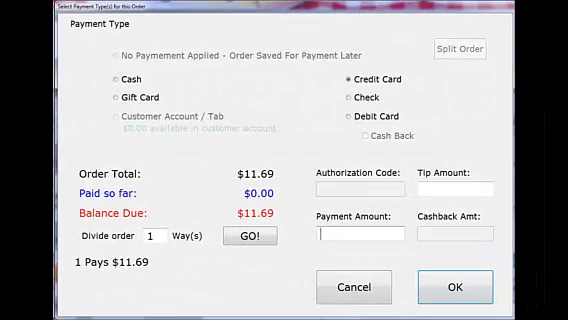
# Step: Pay the $11.69 order by credit card, answer the previous-card prompt, and process the test sale
pyautogui.click(457, 287)
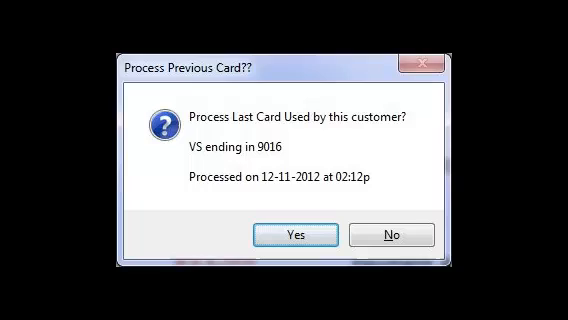
pyautogui.click(394, 234)
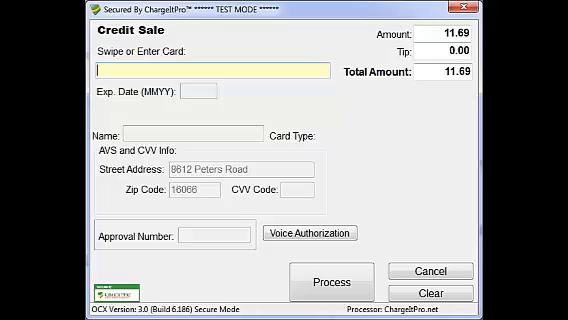
pyautogui.click(331, 281)
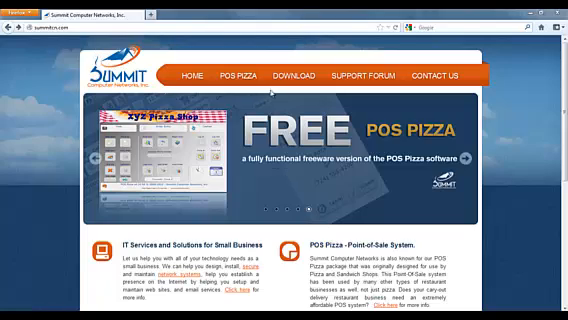
# Step: Find ChargeItPro Card Processing on the Summit downloads page and open its information page
pyautogui.click(287, 78)
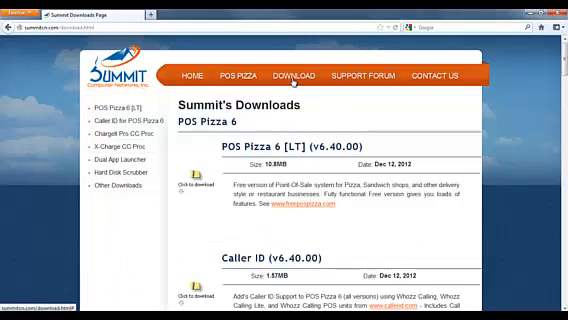
pyautogui.scroll(-3)
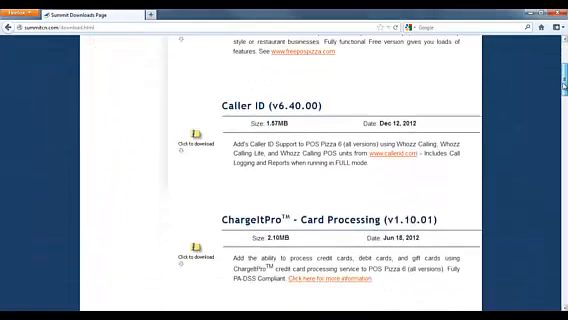
pyautogui.scroll(-3)
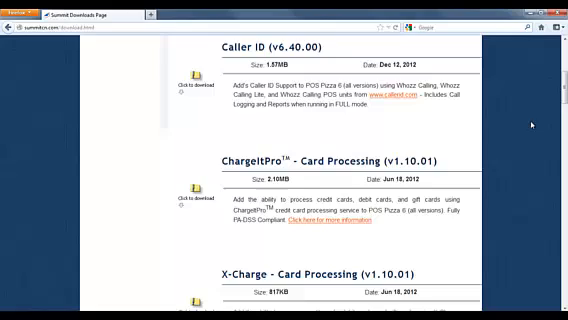
pyautogui.scroll(-3)
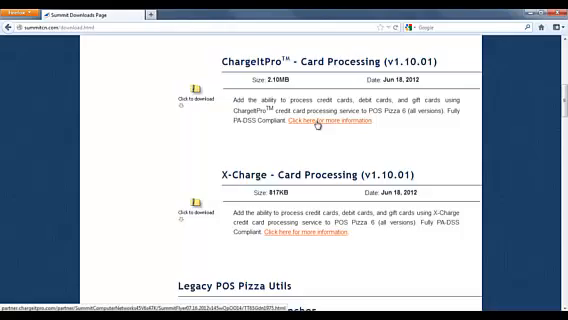
pyautogui.click(321, 123)
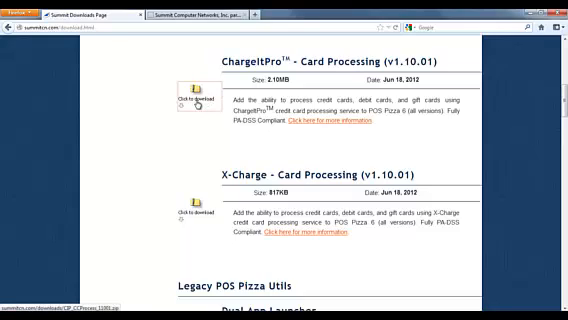
# Step: Open the downloaded CIP_CCProcess zip and launch Install ChargeItPro Integration
pyautogui.click(178, 99)
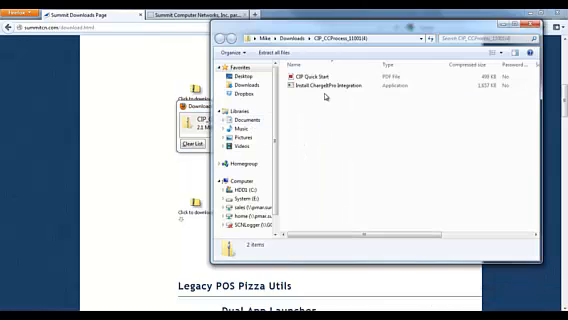
pyautogui.click(330, 90)
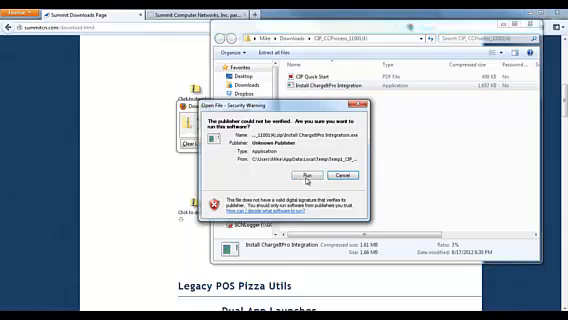
# Step: Run the installer against C:\POSPizza6\LT and acknowledge the success message
pyautogui.click(321, 174)
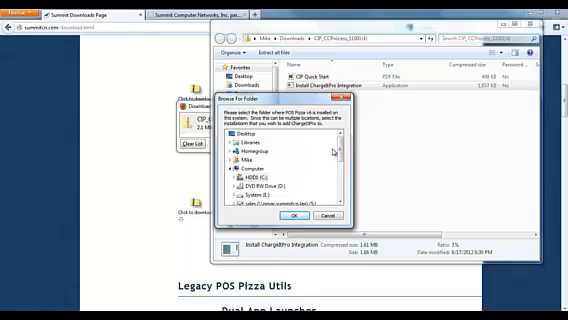
pyautogui.scroll(-3)
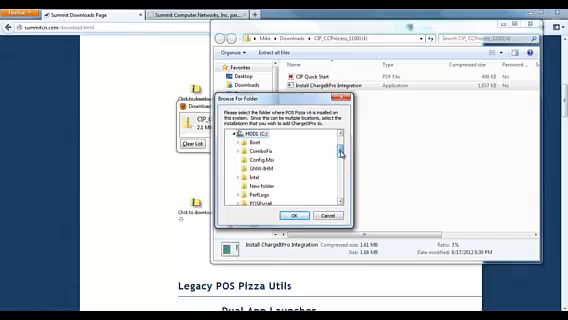
pyautogui.scroll(-3)
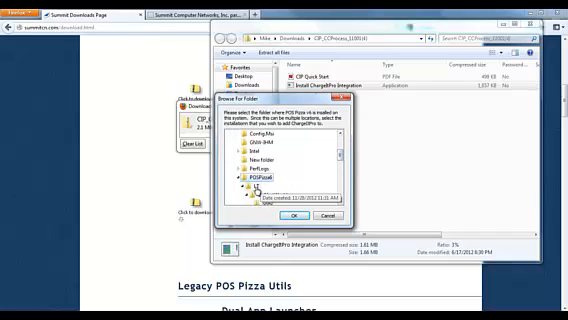
pyautogui.click(248, 182)
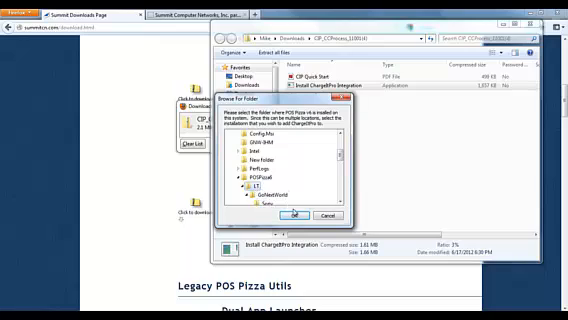
pyautogui.click(291, 215)
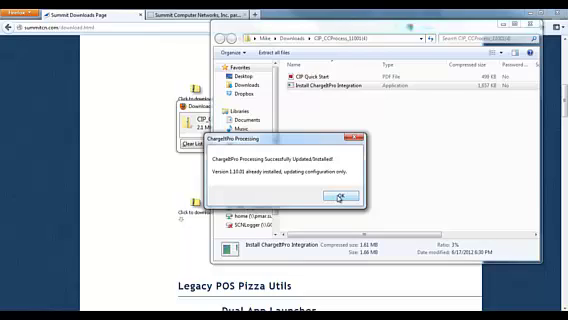
pyautogui.click(331, 199)
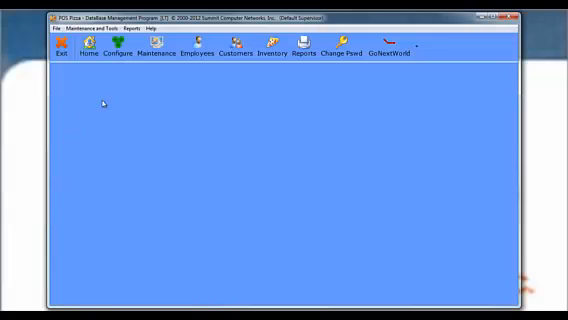
# Step: Set Gift Cards to External Gift Card Processing in Global System Config
pyautogui.click(118, 50)
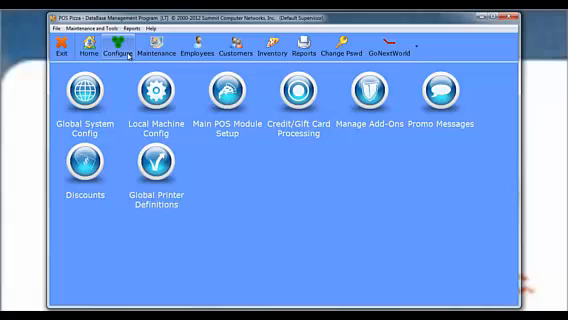
pyautogui.click(83, 104)
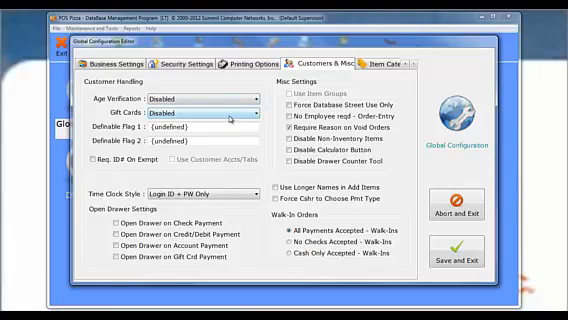
pyautogui.click(260, 119)
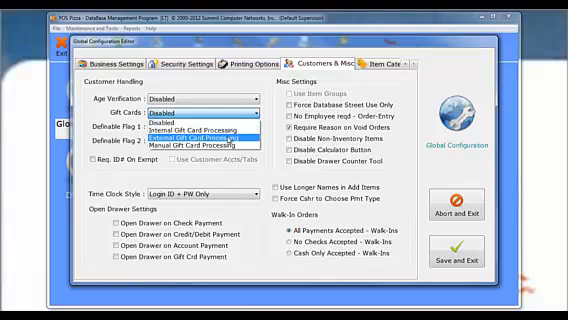
pyautogui.click(200, 135)
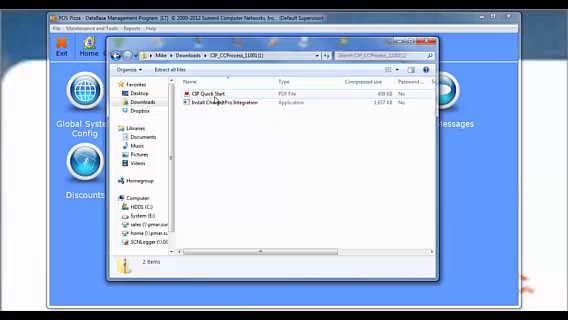
# Step: Open the CIP Quick Start PDF from the CIP_CCProcess folder
pyautogui.click(215, 85)
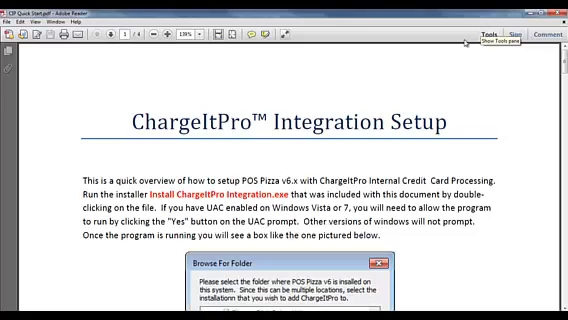
pyautogui.moveTo(294, 155)
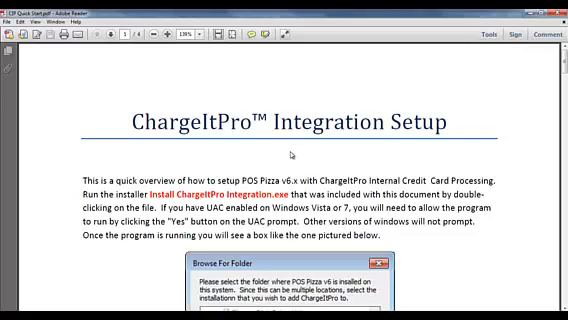